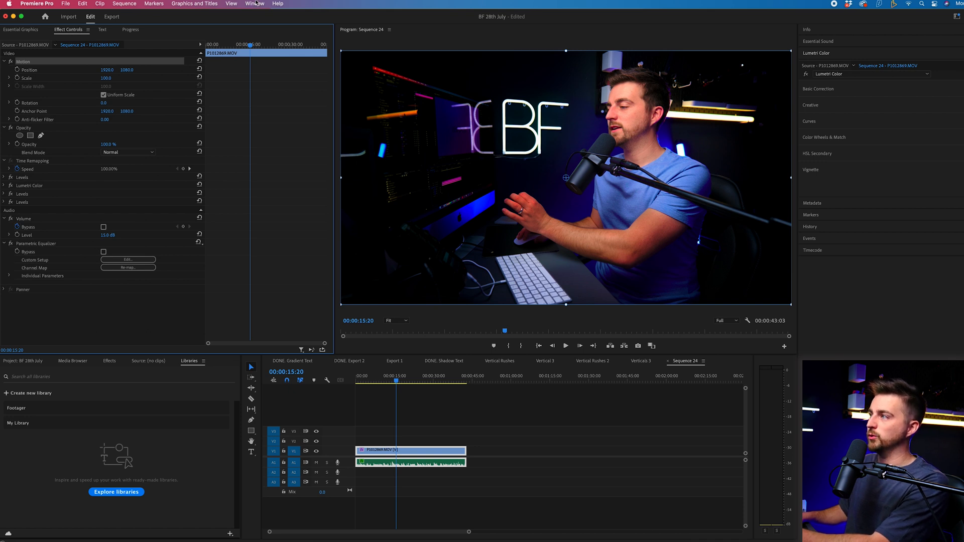
- Reset the clip's Motion rotation to 0 and search the Effects panel for 'basic'
left_click(254, 3)
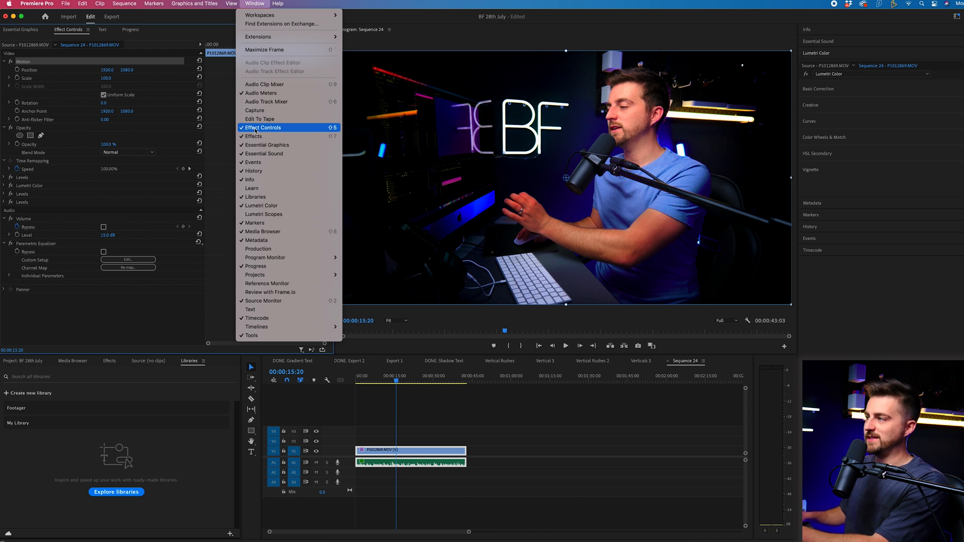
left_click(263, 127)
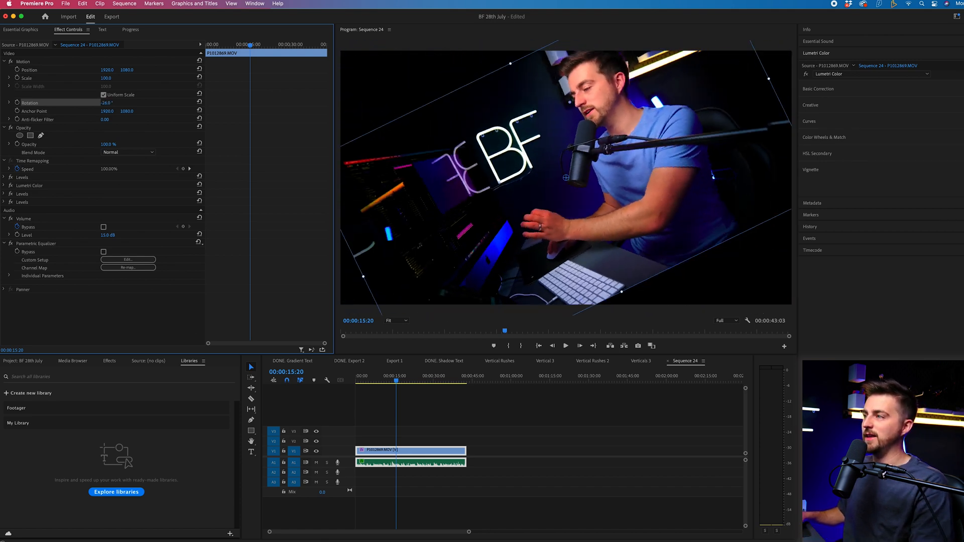
left_click(109, 361)
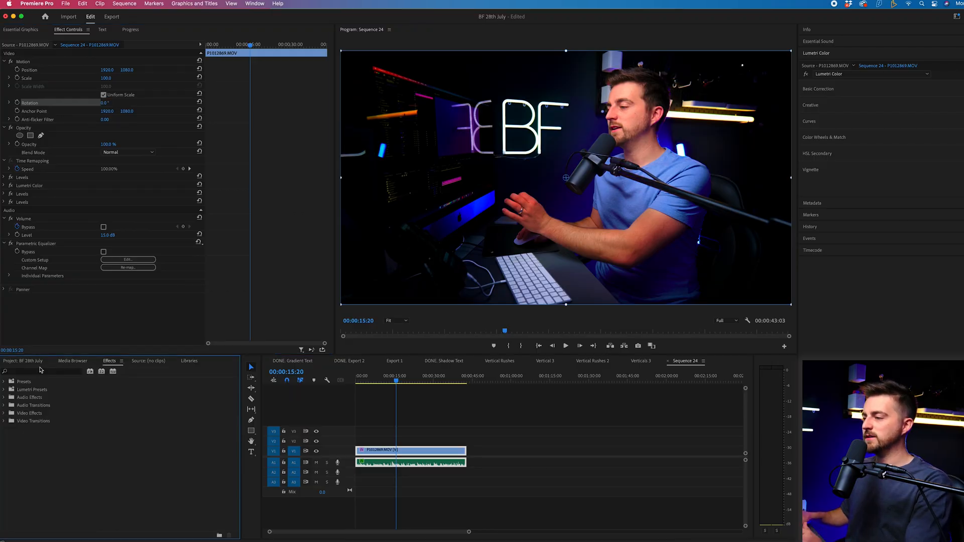
left_click(43, 371)
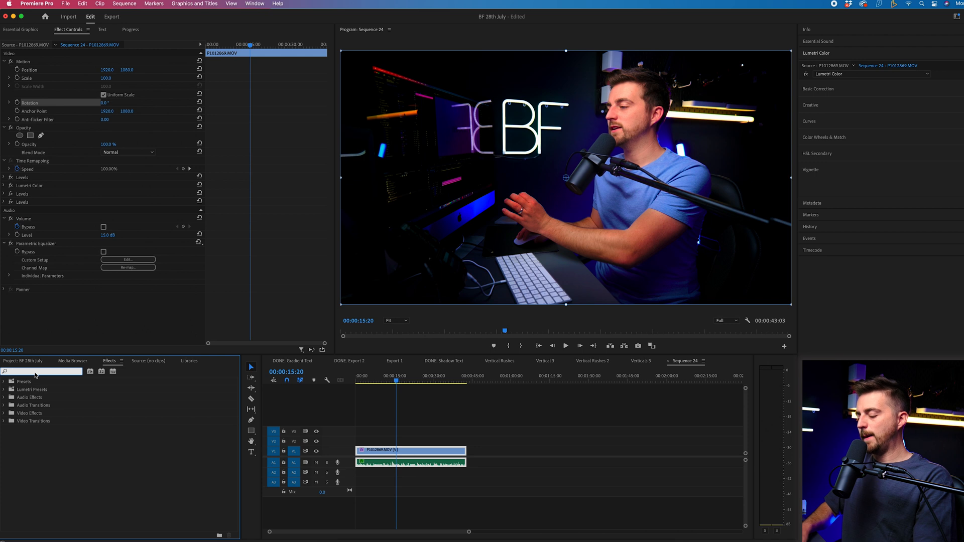
type("basic")
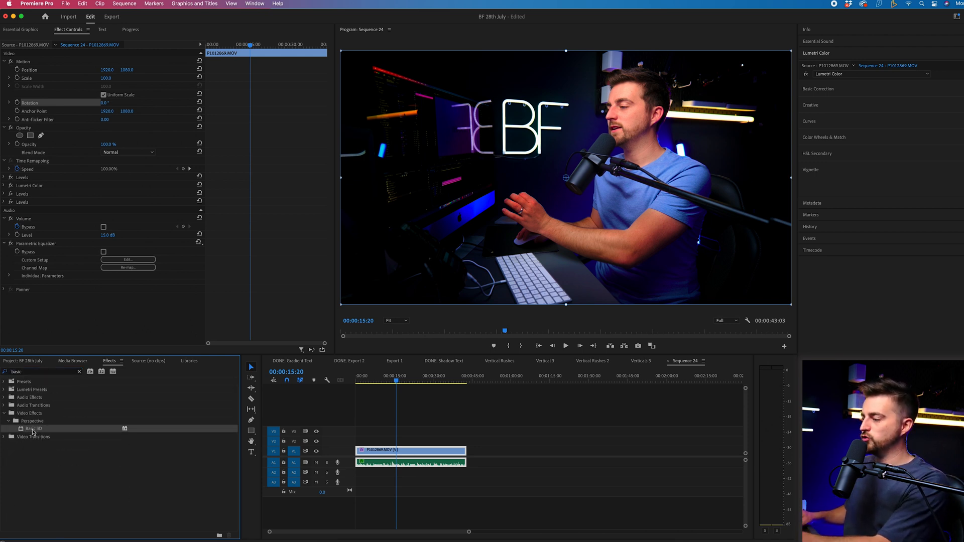
- Add the Basic 3D perspective effect to the selected clip
double_click(30, 428)
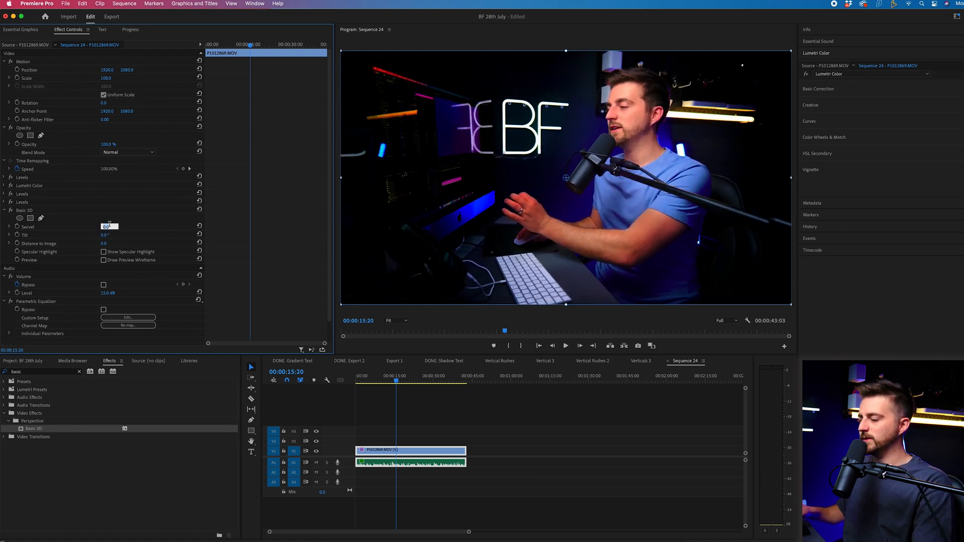
- Set Basic 3D swivel and tilt to 180°, then bypass the effect to compare
type("180")
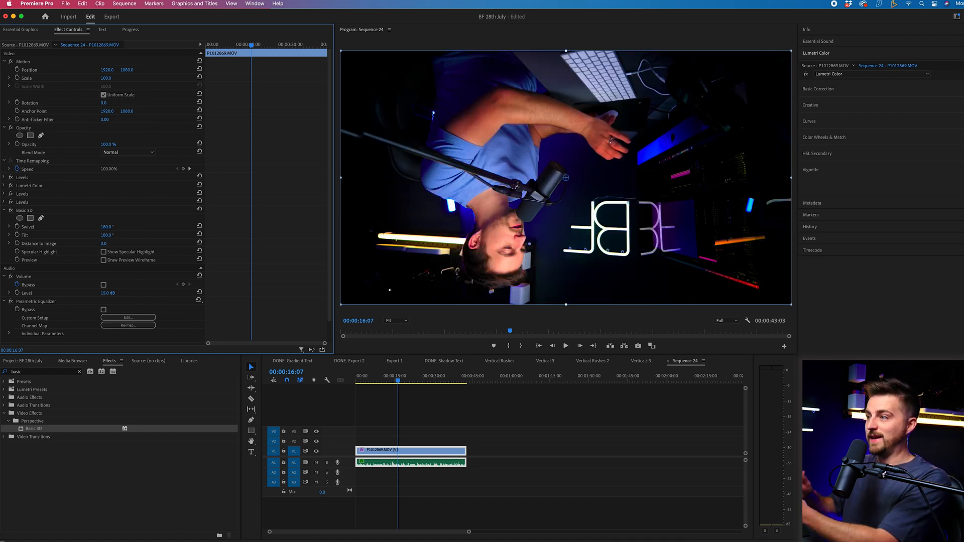
left_click(4, 210)
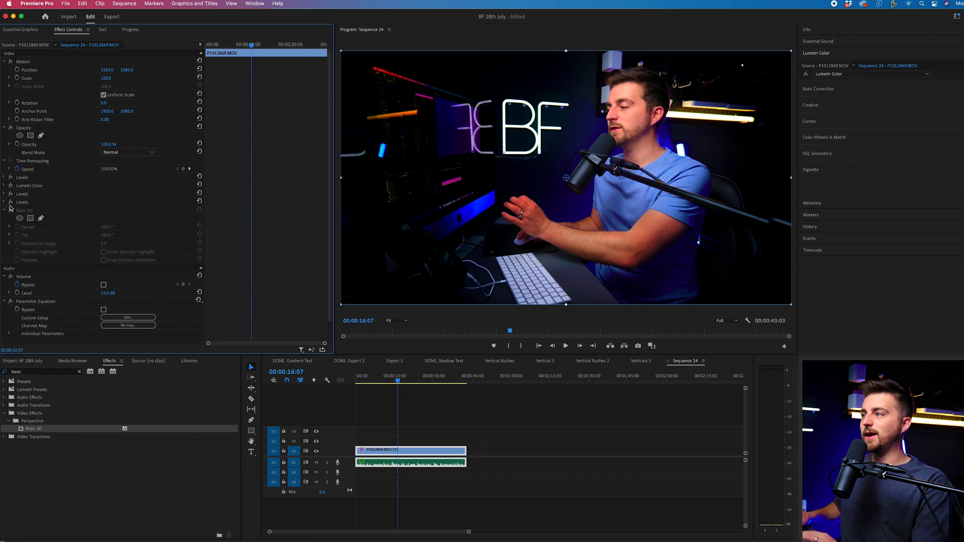